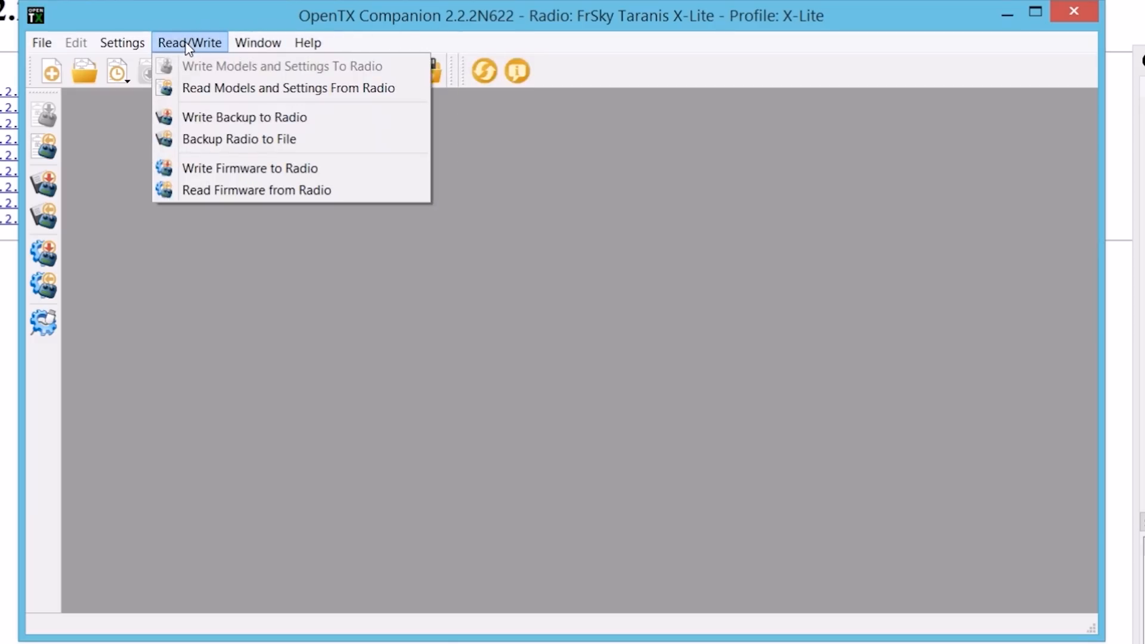
mouse_move(242, 166)
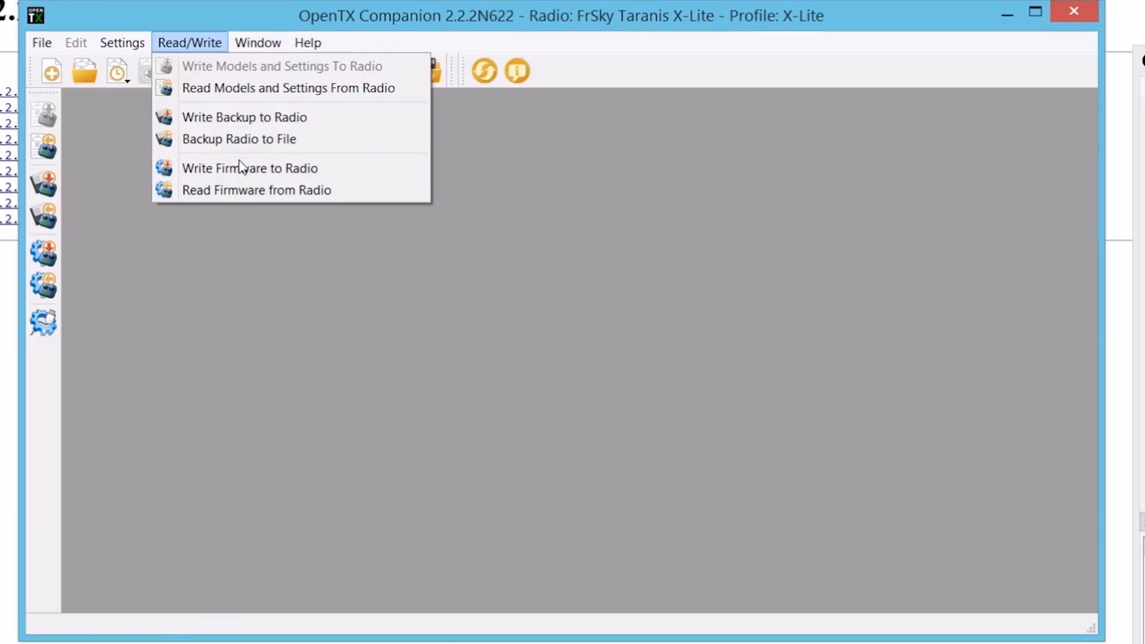
- Begin saving the radio's firmware to a file, then cancel it
left_click(256, 190)
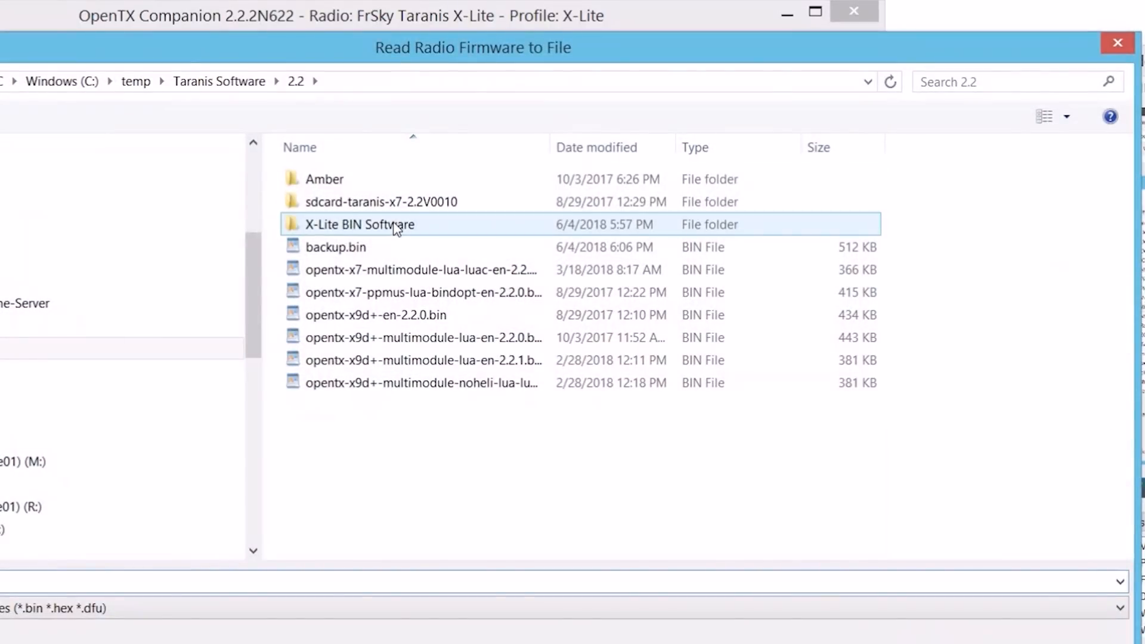
left_click(734, 533)
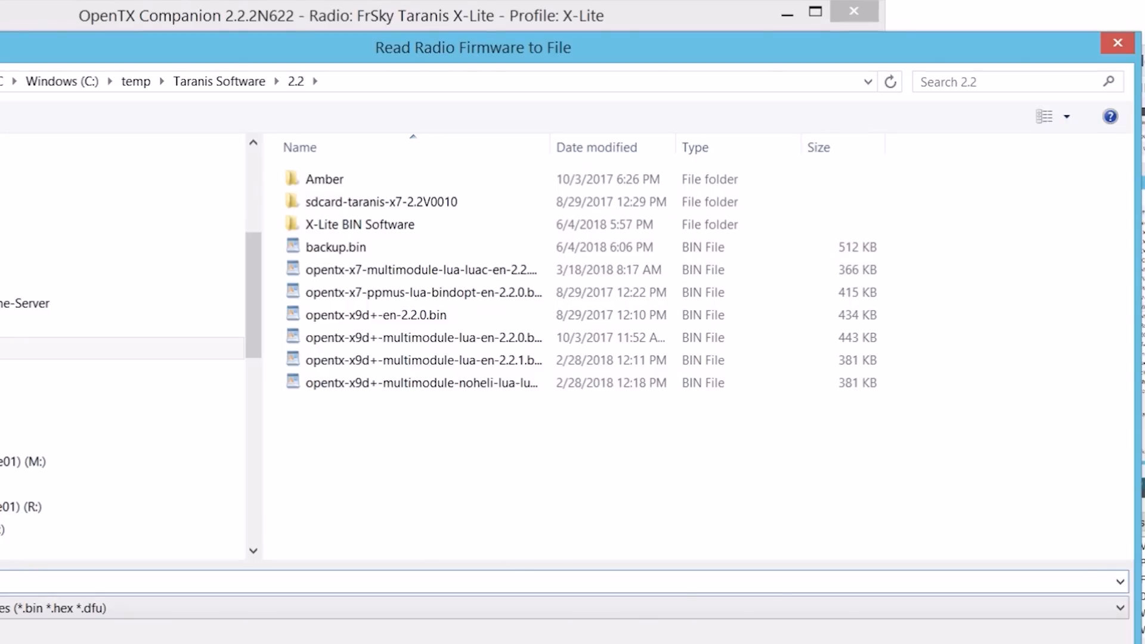
left_click(189, 42)
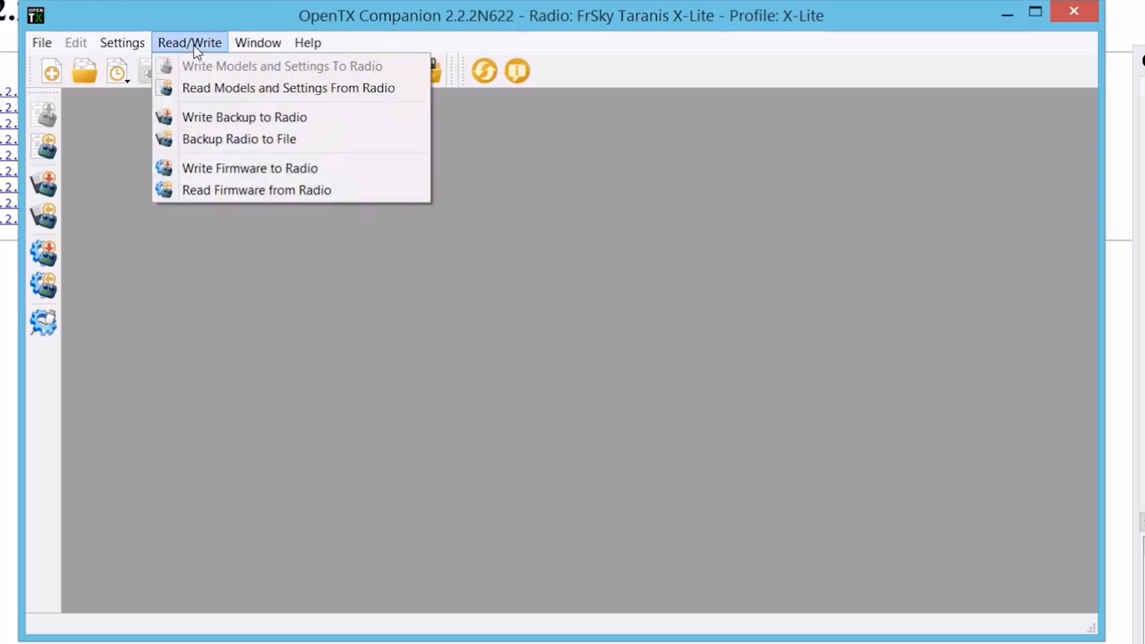
mouse_move(256, 190)
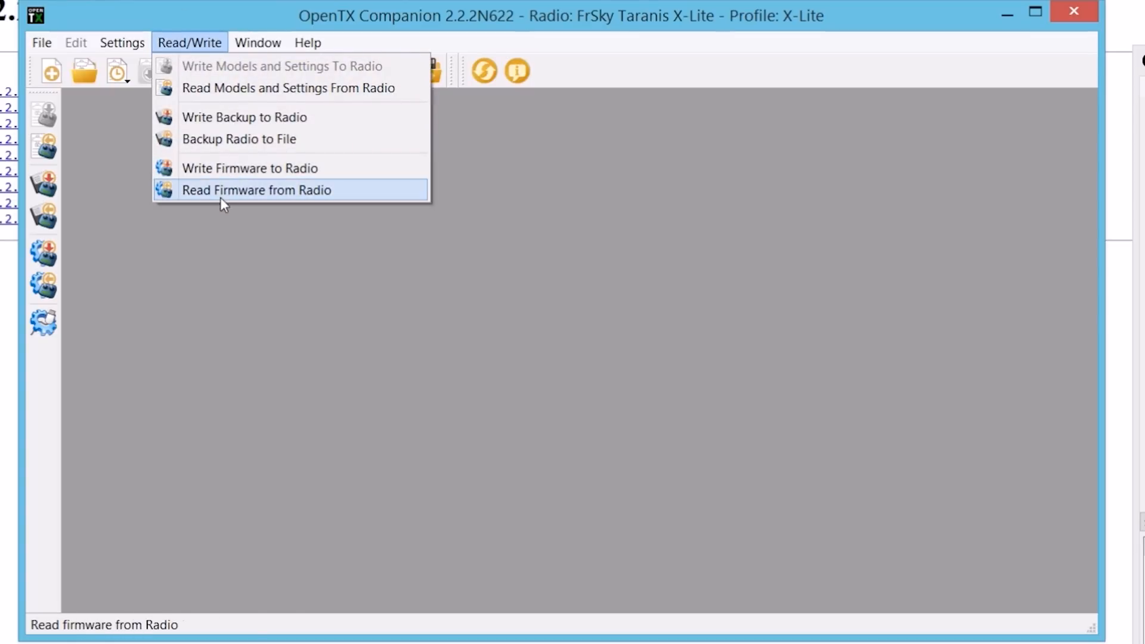
- Load XliteNonEU_mode2_20180528.bin from the X-Lite BIN Software folder for writing
left_click(256, 190)
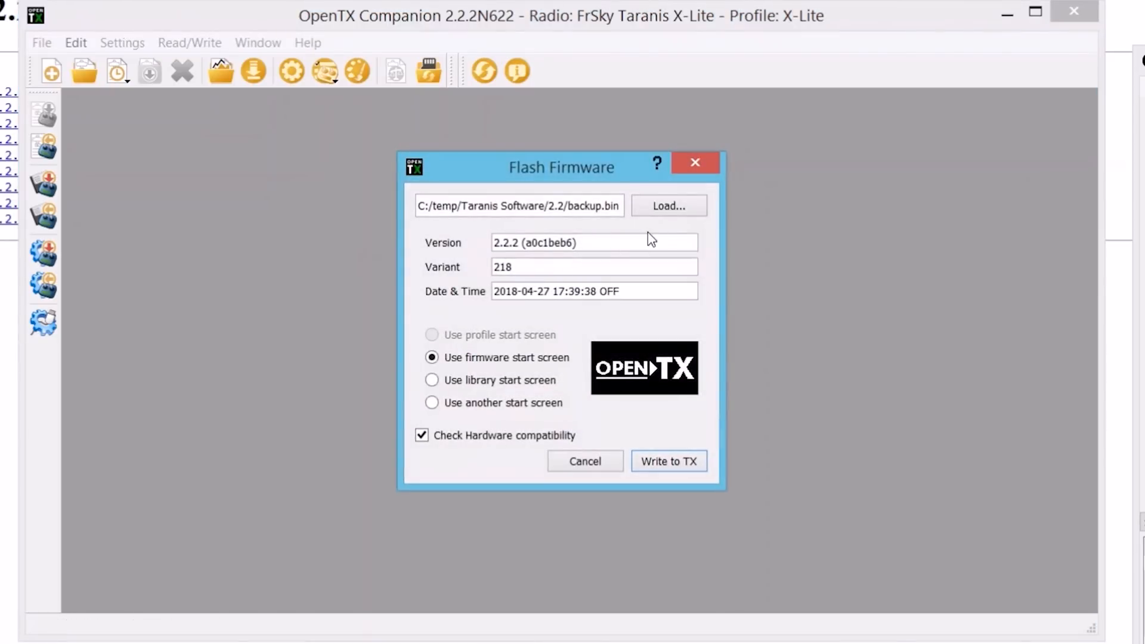
left_click(667, 205)
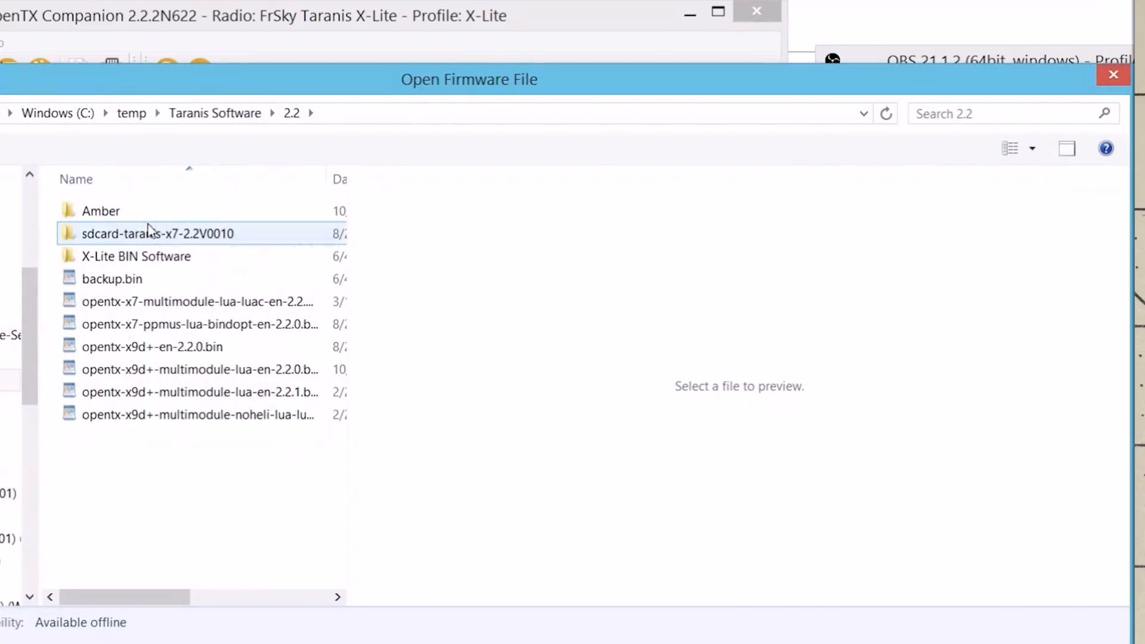
double_click(136, 256)
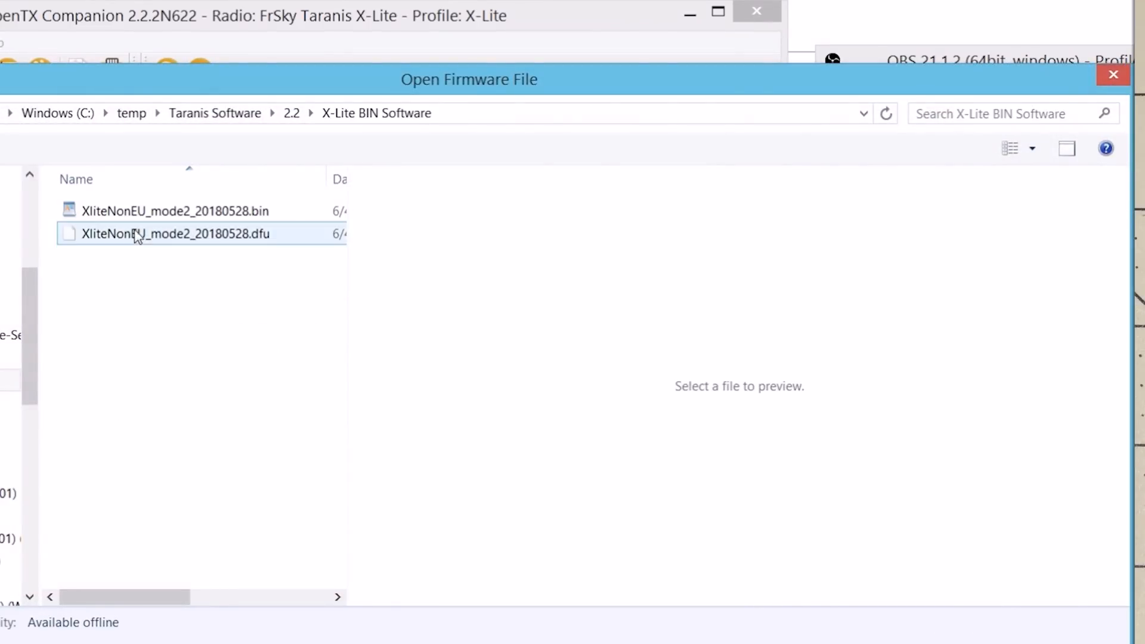
left_click(175, 212)
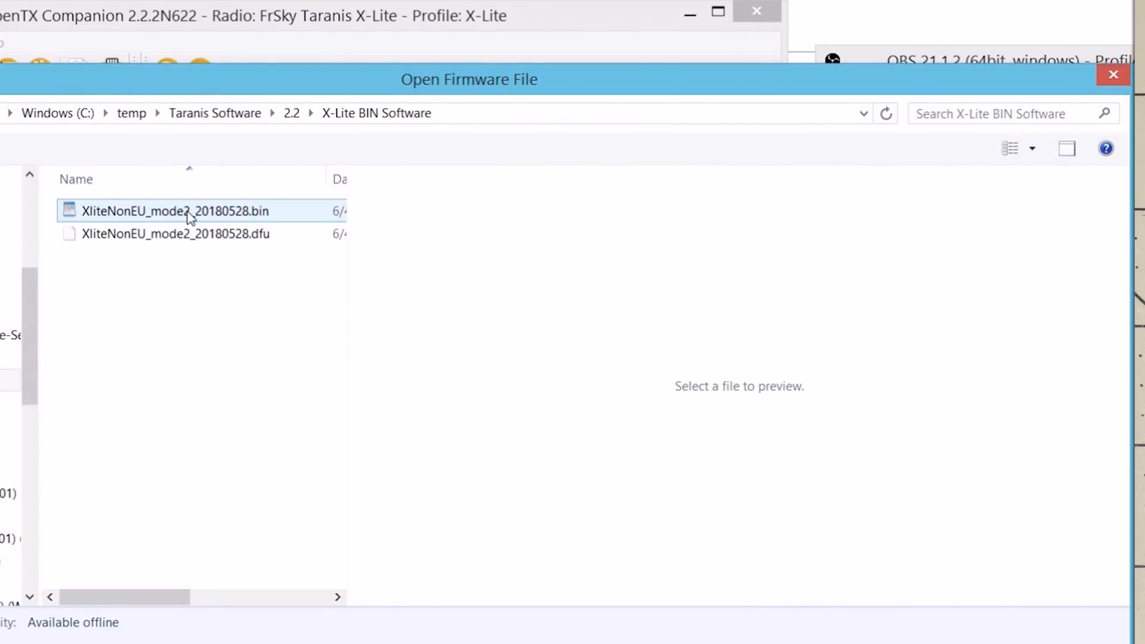
left_click(175, 211)
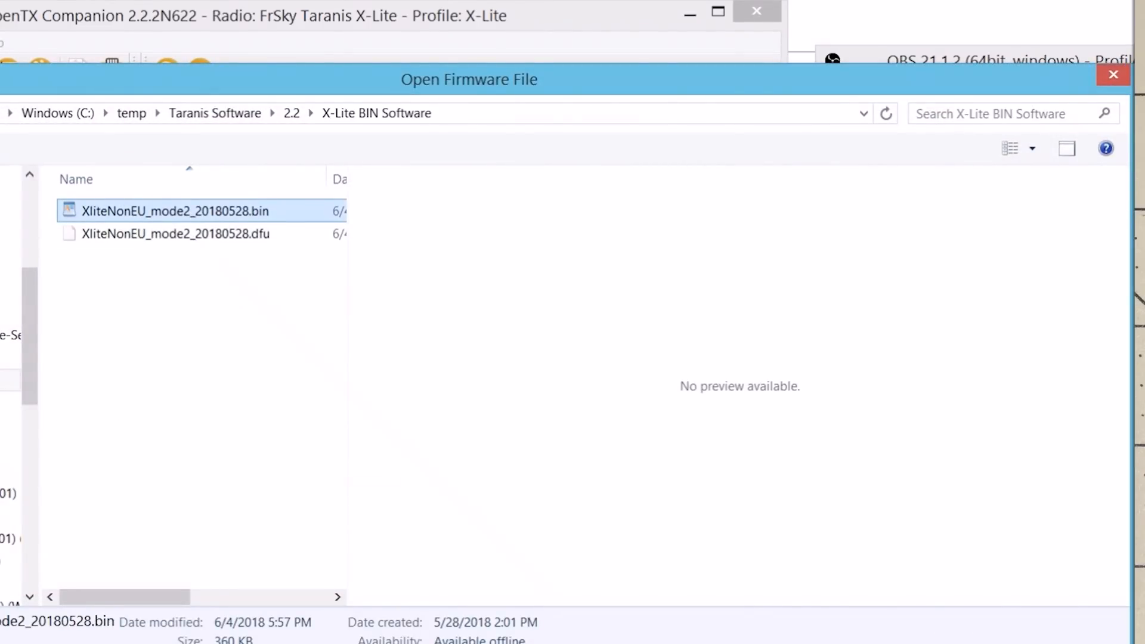
double_click(175, 211)
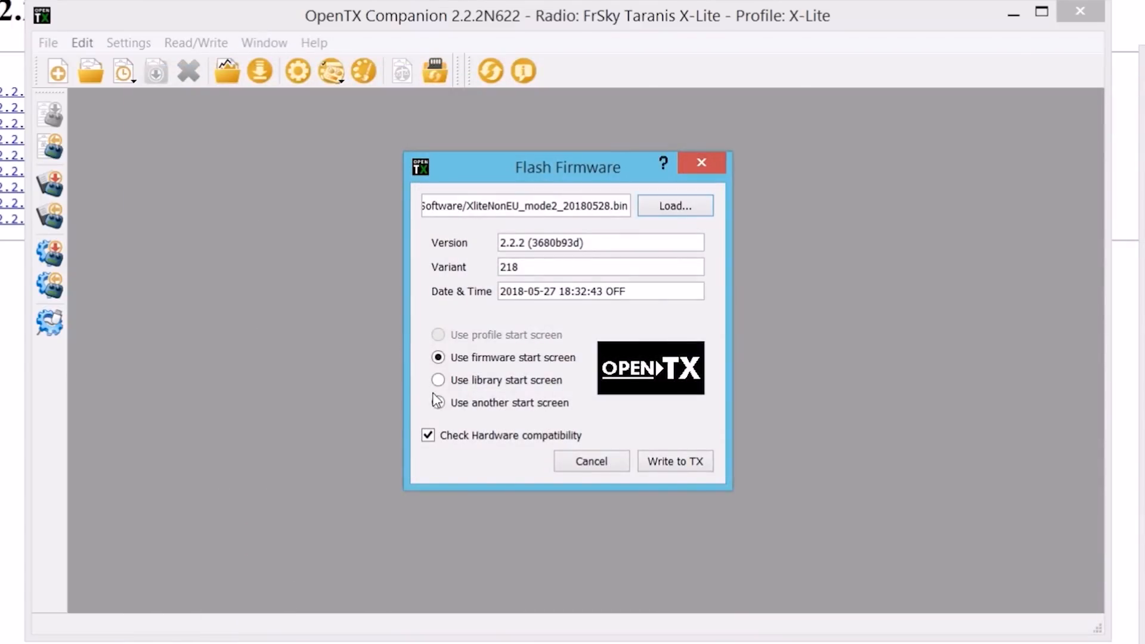
- Use DR101-QX7.bmp as the start screen, flash the radio, and dismiss the report
left_click(437, 403)
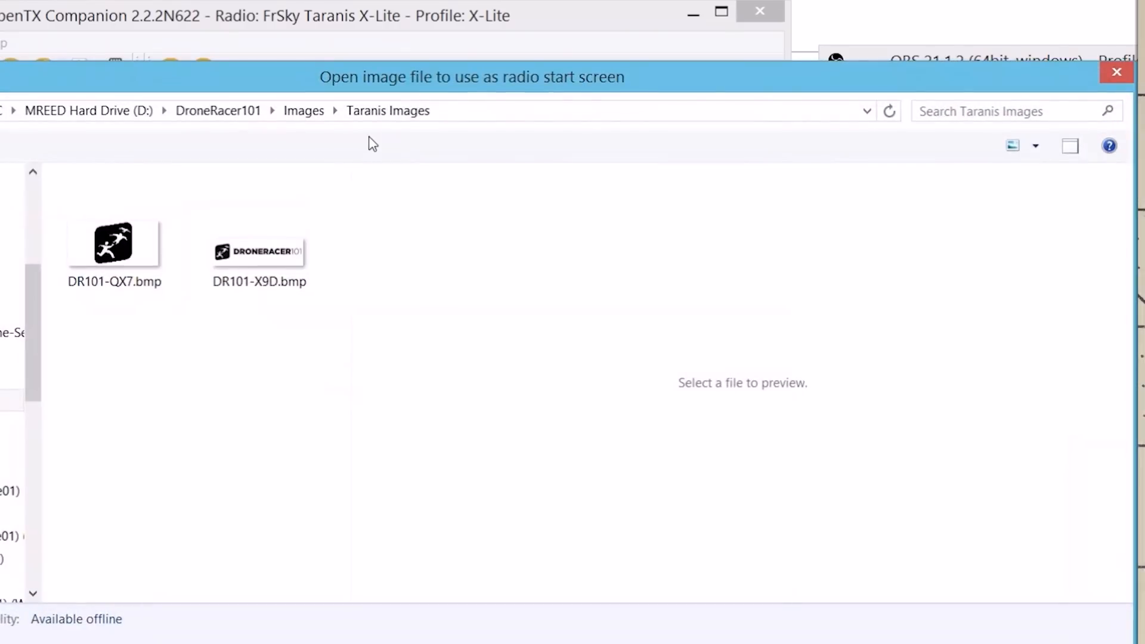
double_click(113, 244)
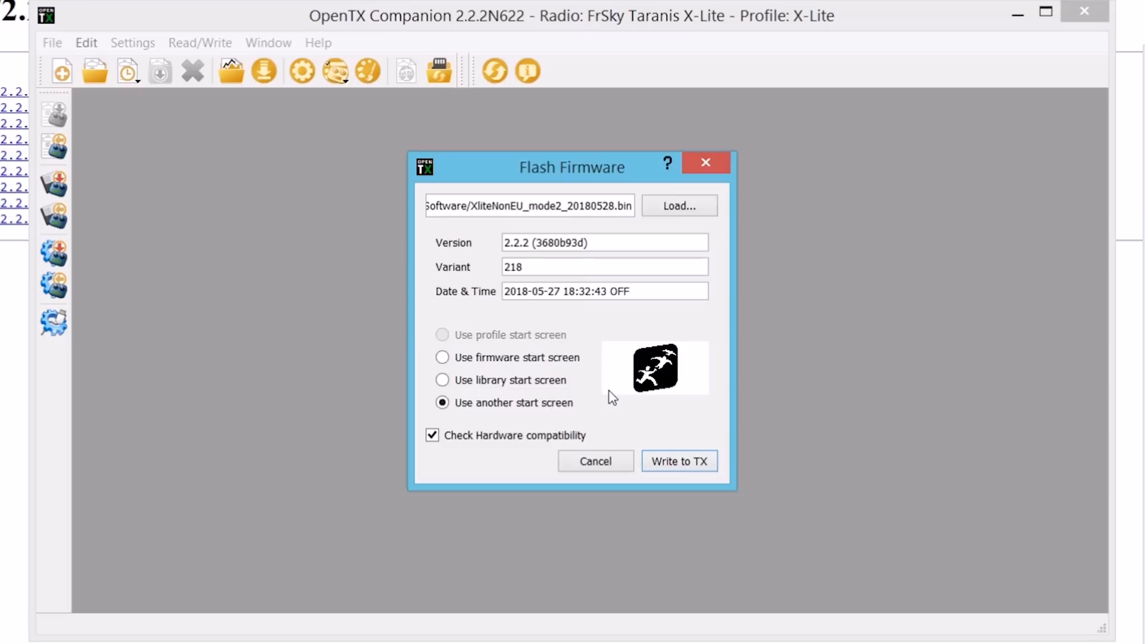
mouse_move(679, 461)
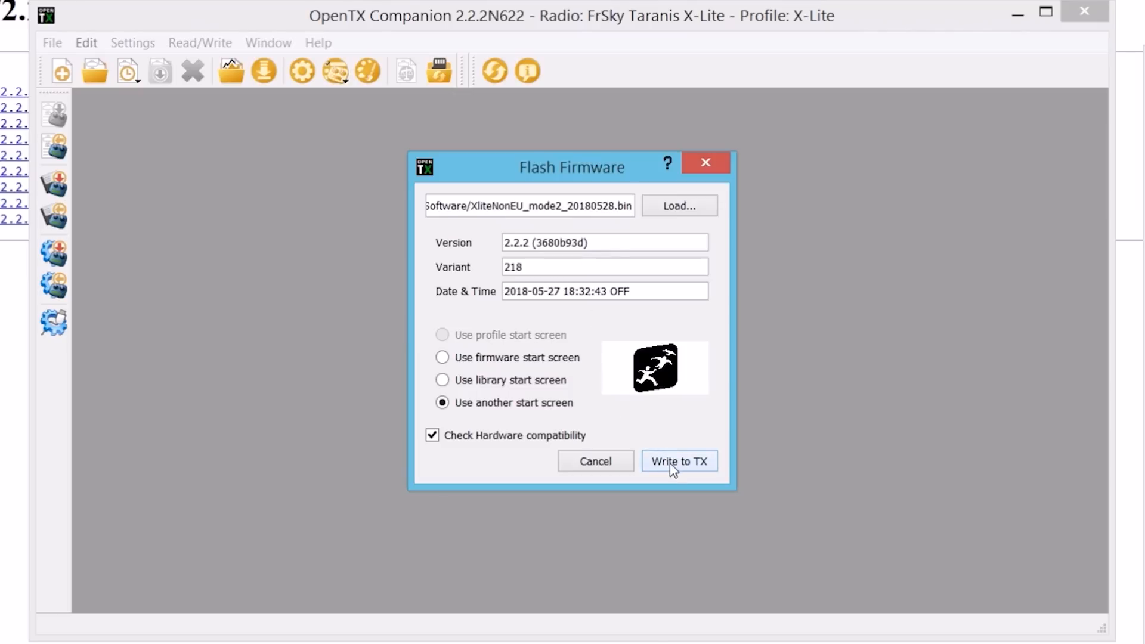
left_click(677, 461)
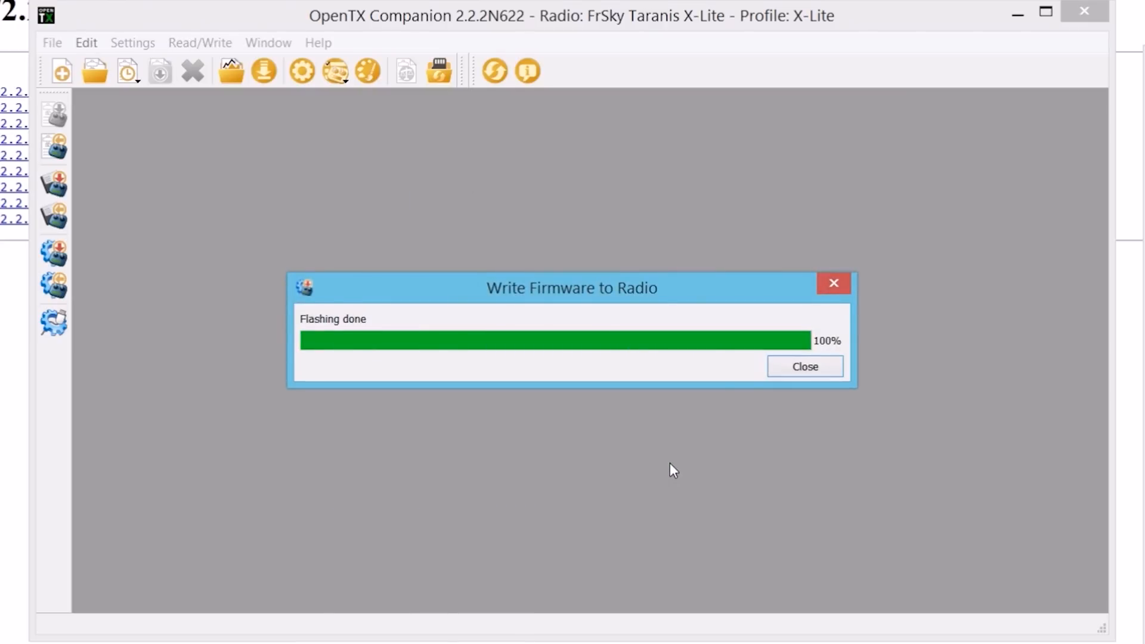
left_click(804, 366)
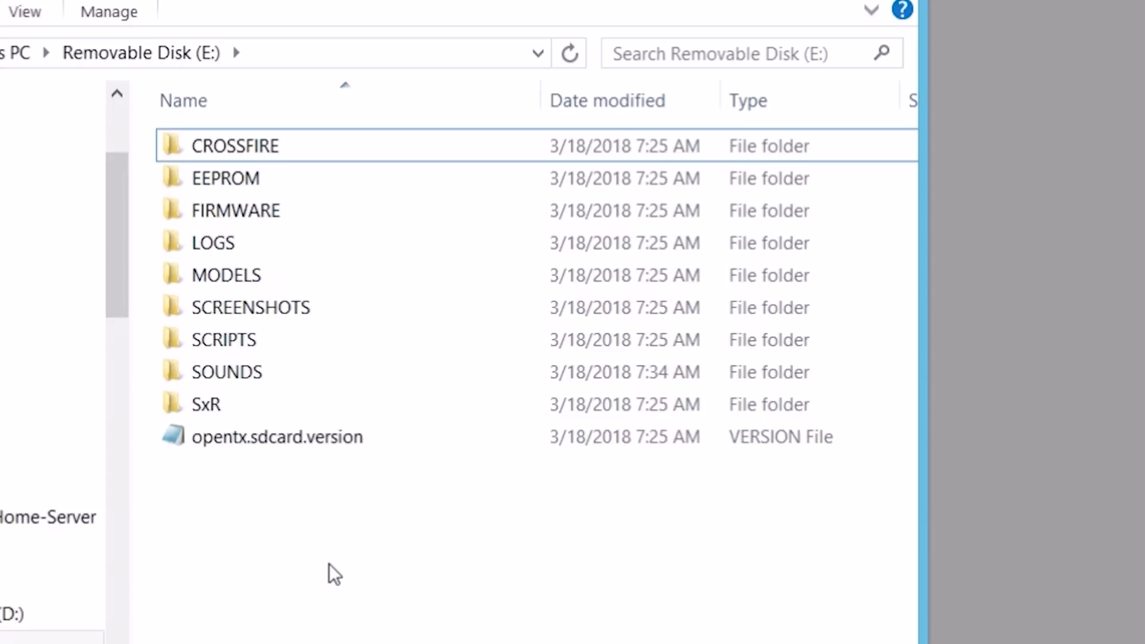
- Delete all 10 items on the SD card, then paste the sdcard-taranis-x7-2.2V0016 contents onto E:
key("ctrl+a")
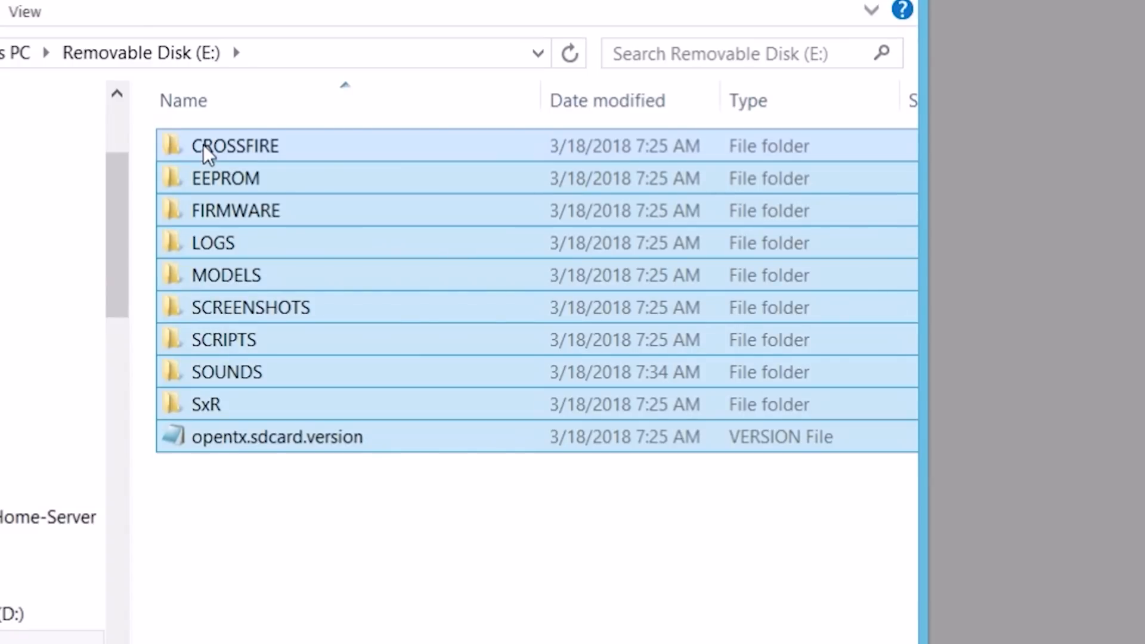
key("Delete")
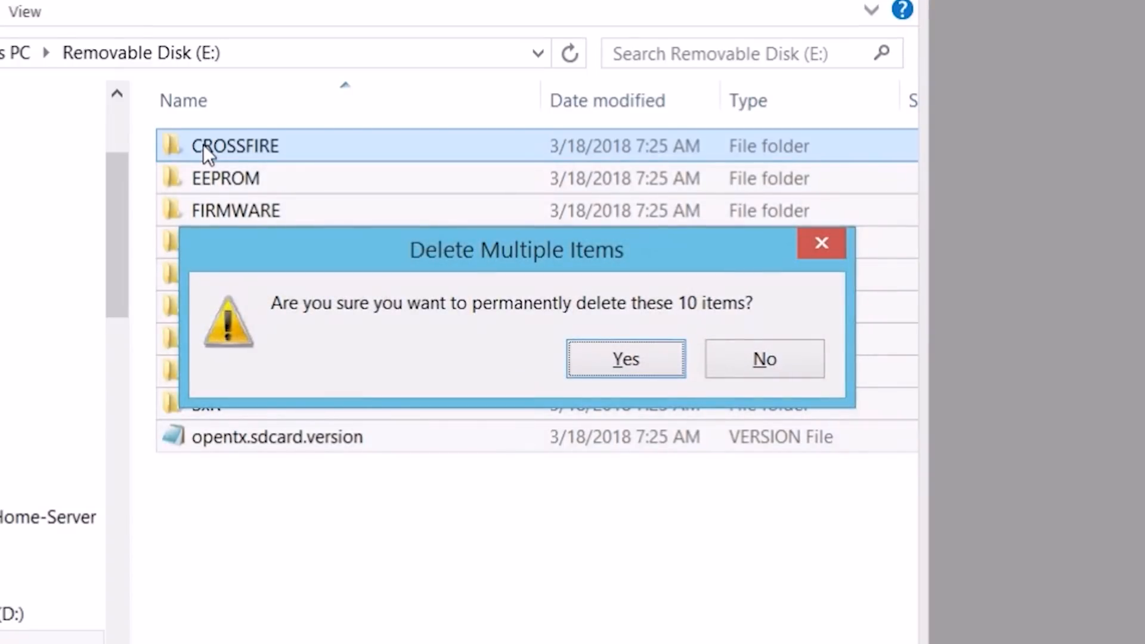
left_click(624, 359)
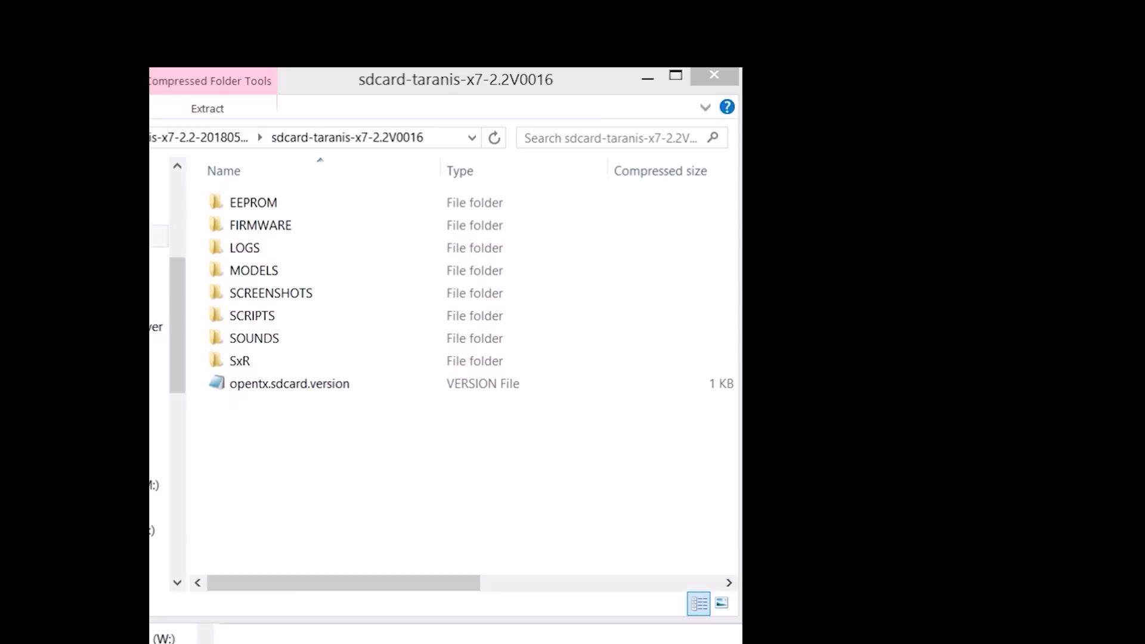
mouse_move(365, 82)
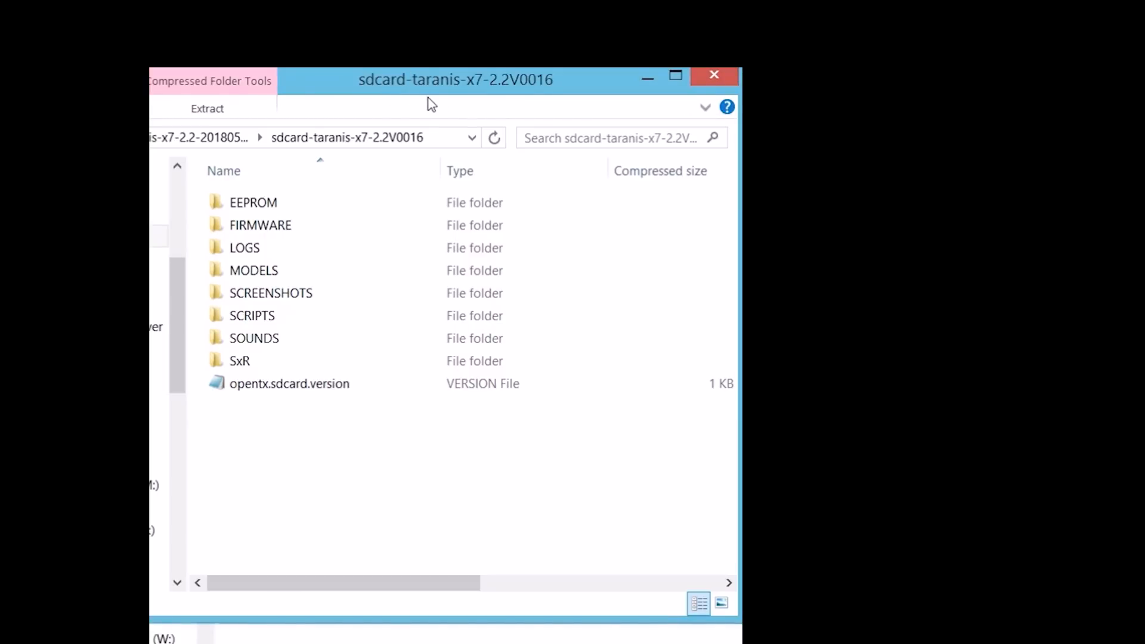
mouse_move(504, 90)
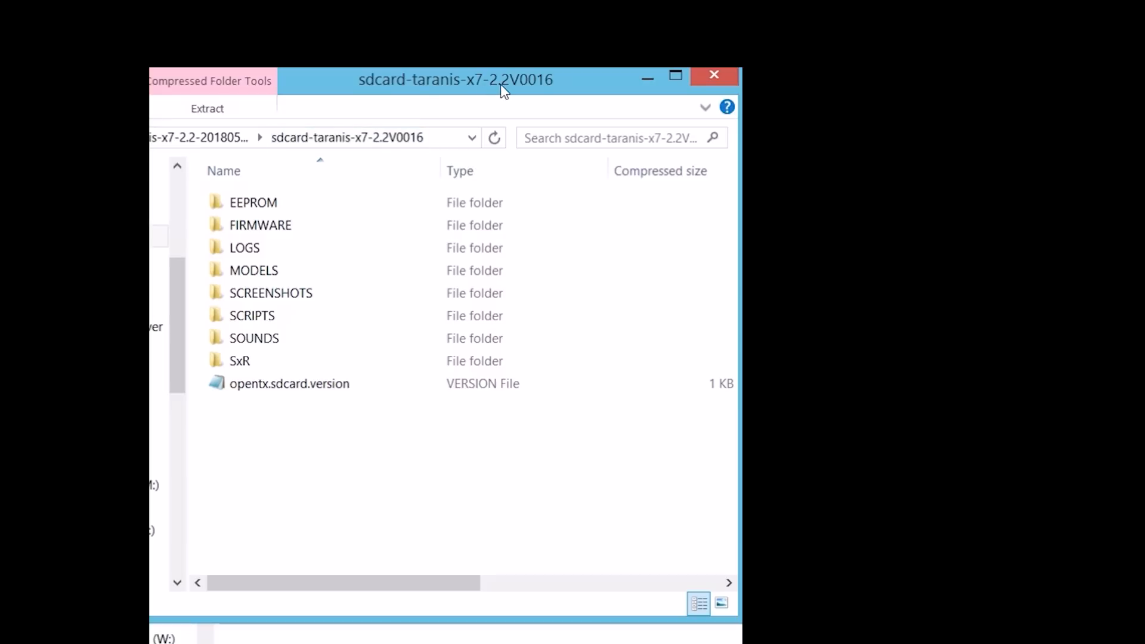
mouse_move(333, 432)
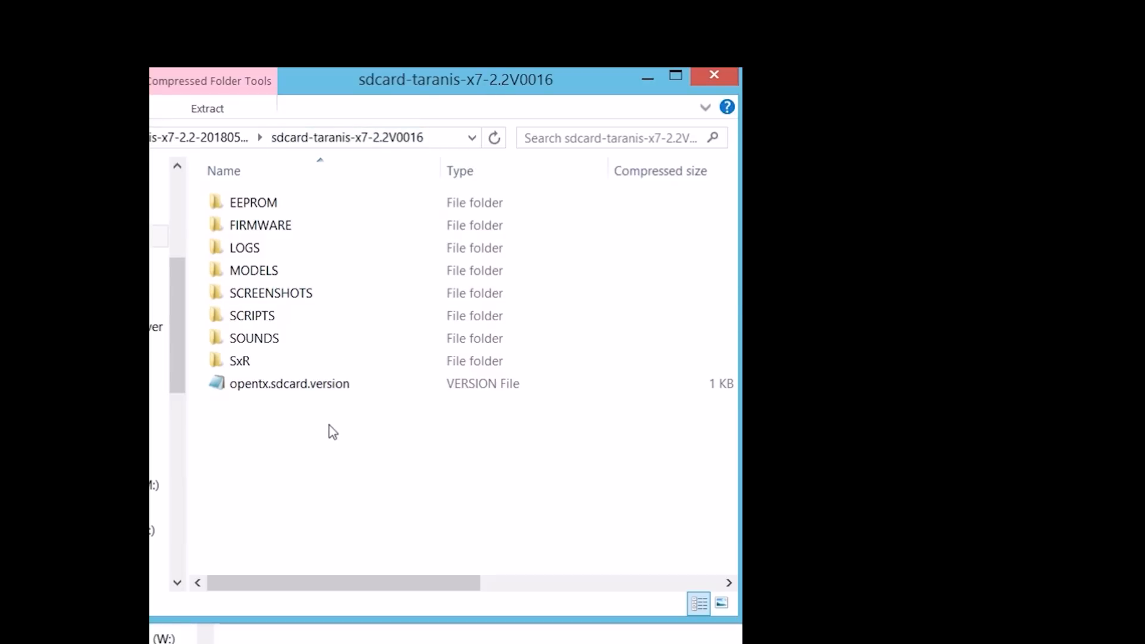
key("ctrl+a")
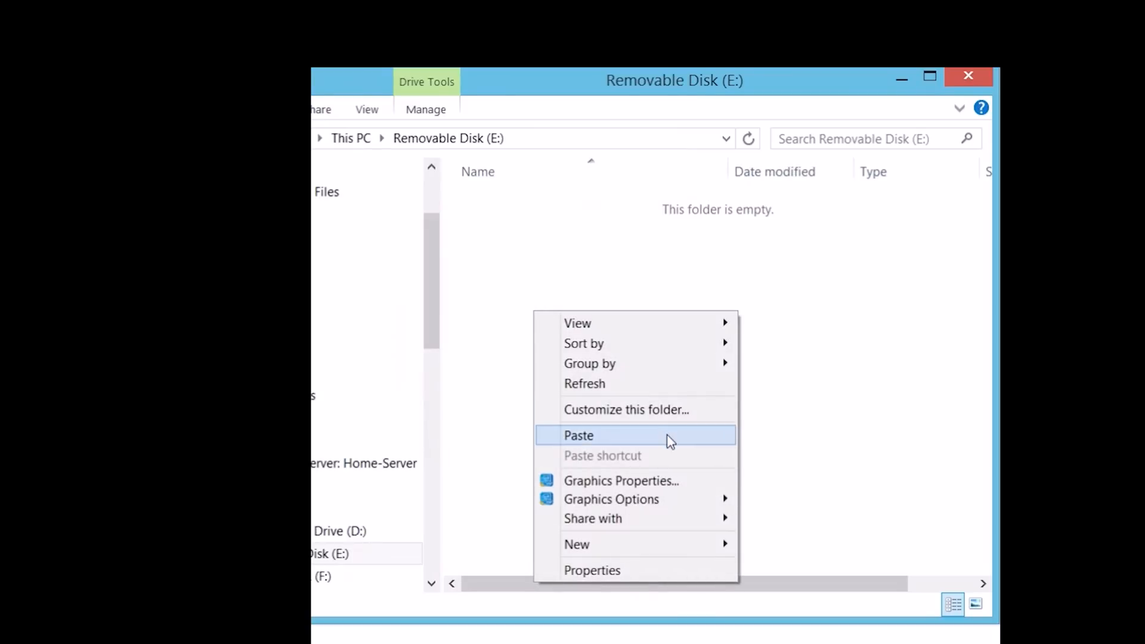
left_click(579, 436)
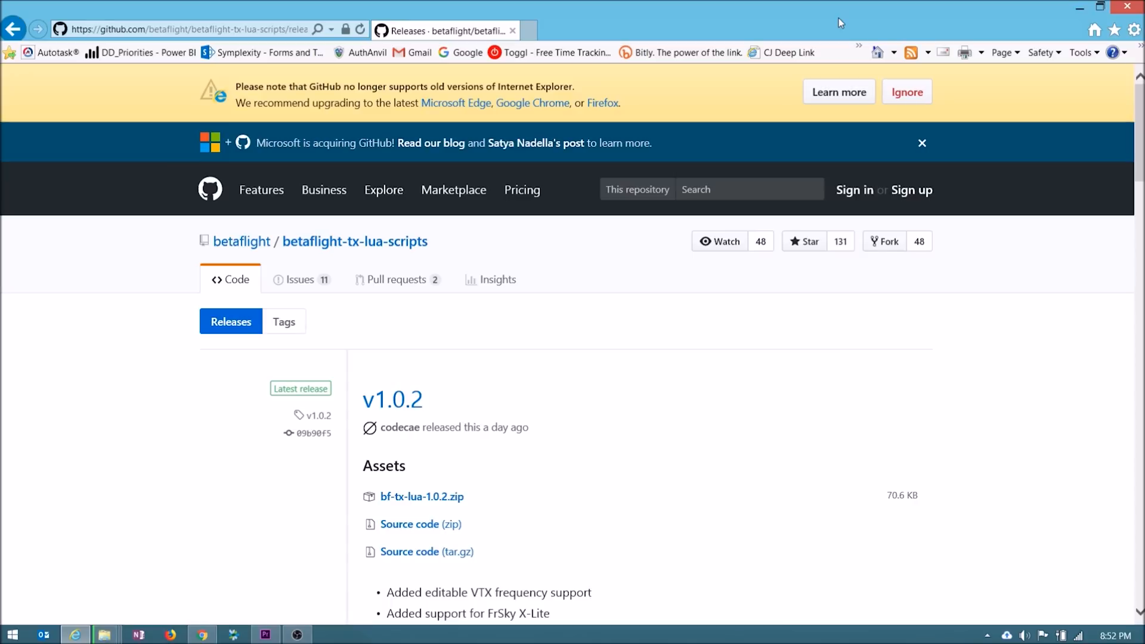
- Read the v1.0.2 release notes and download bf-tx-lua-1.0.2.zip
scroll("down", 3)
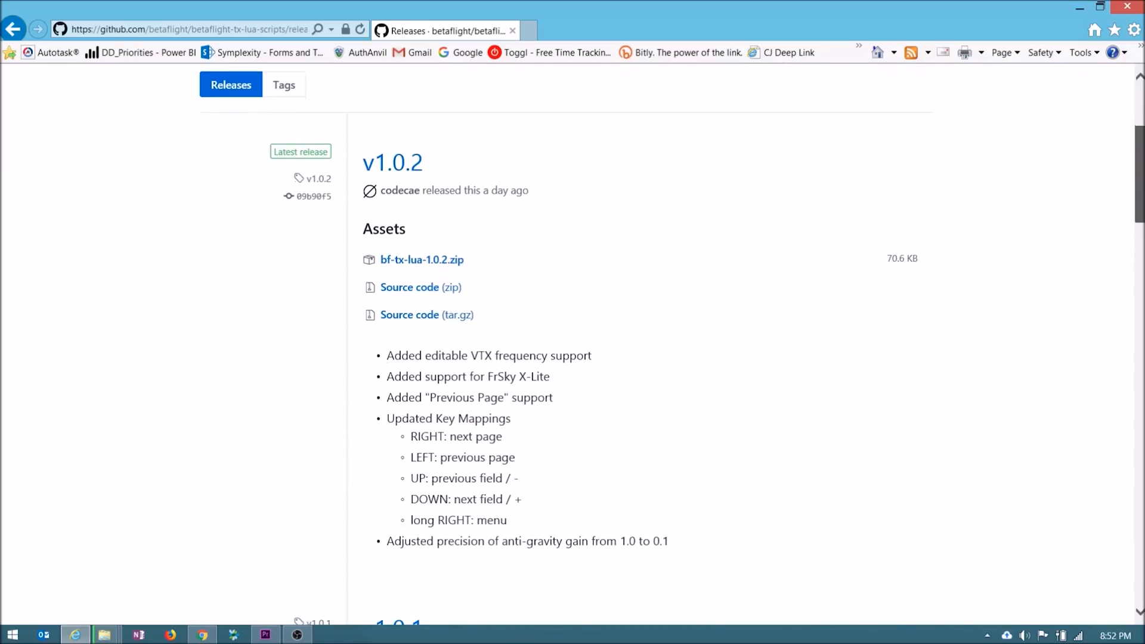
mouse_move(460, 205)
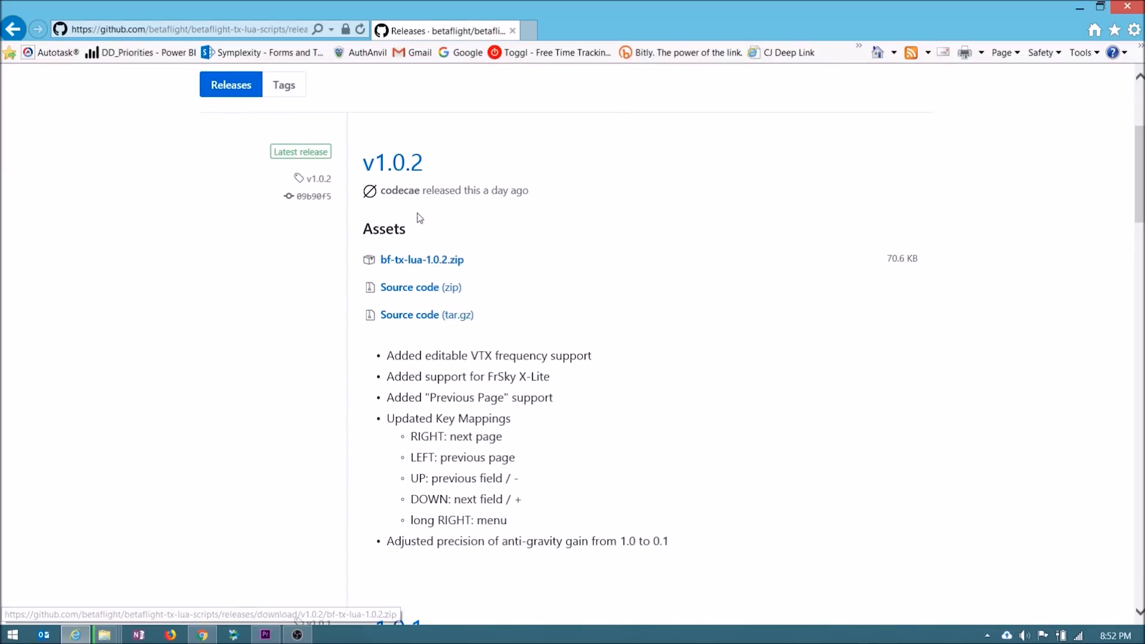
mouse_move(529, 388)
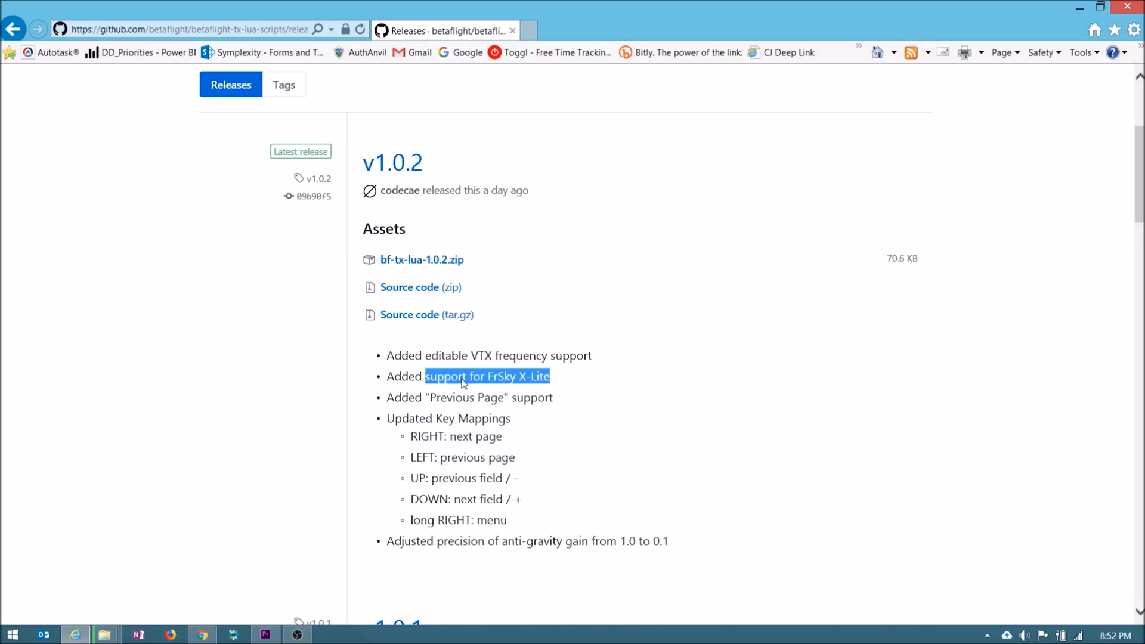
mouse_move(716, 327)
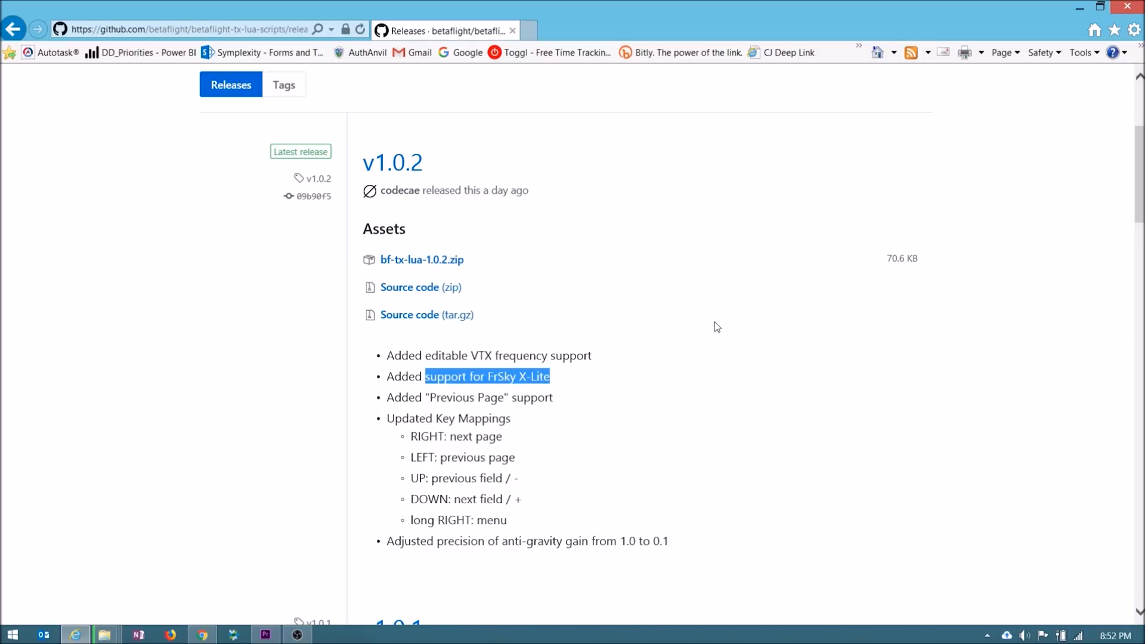
mouse_move(422, 260)
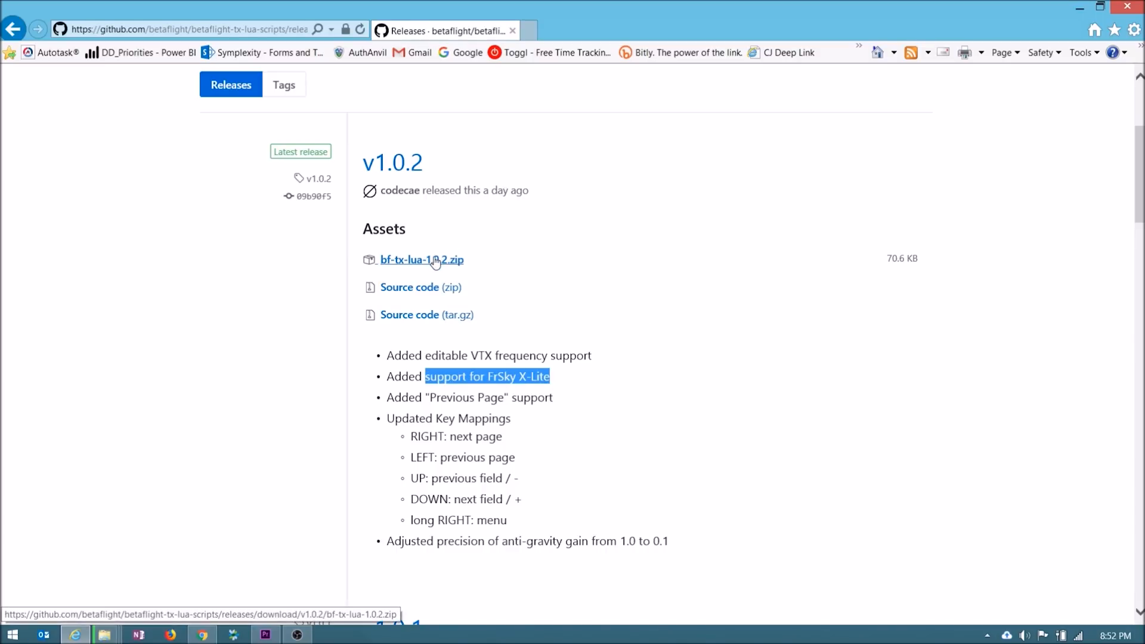
left_click(422, 261)
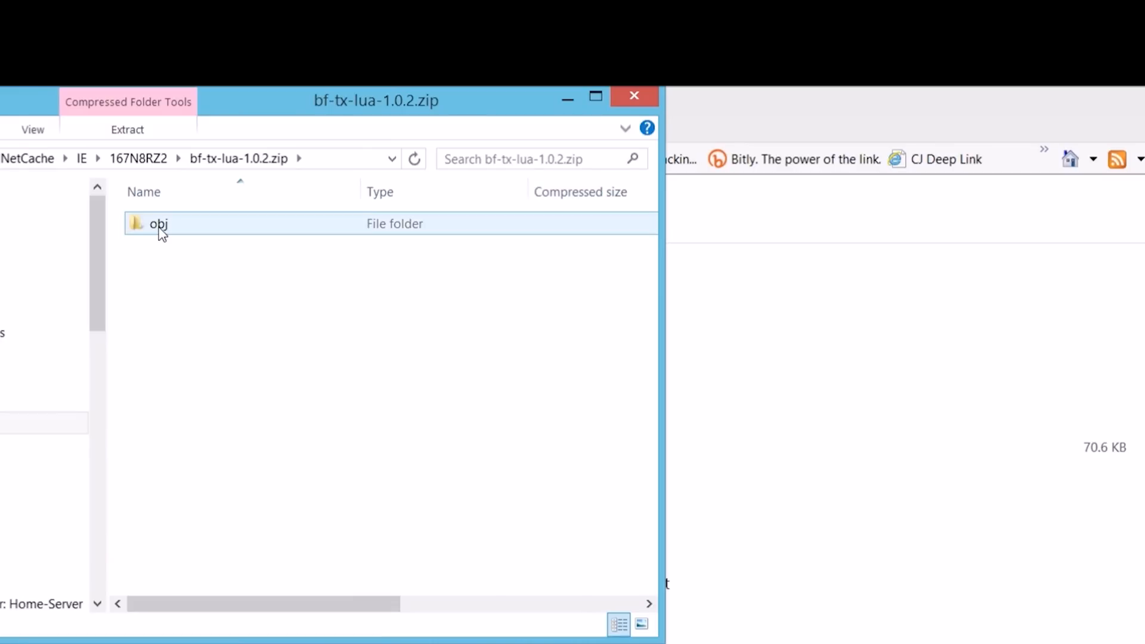
- Copy SCRIPTS from the zip's obj folder into the root of disk E:
double_click(159, 224)
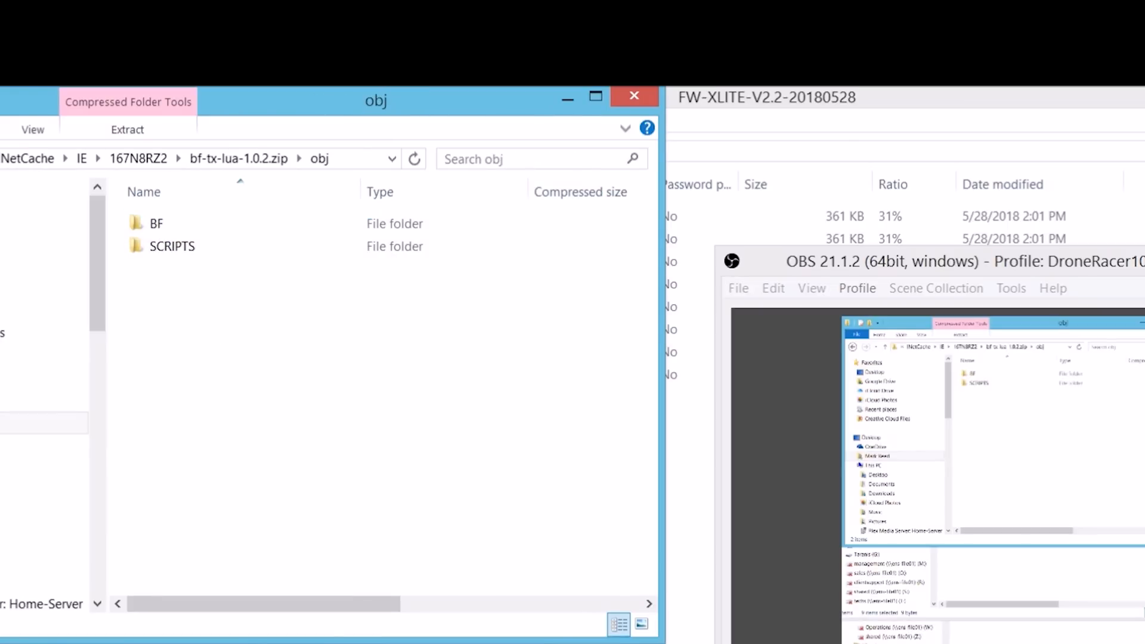
mouse_move(201, 304)
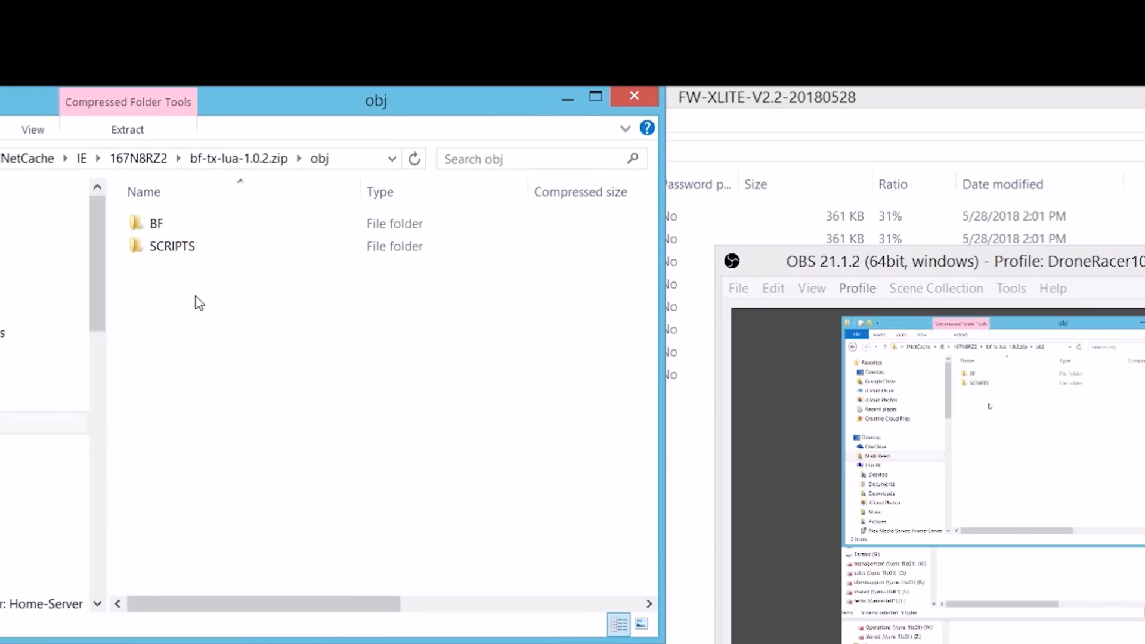
left_click(171, 246)
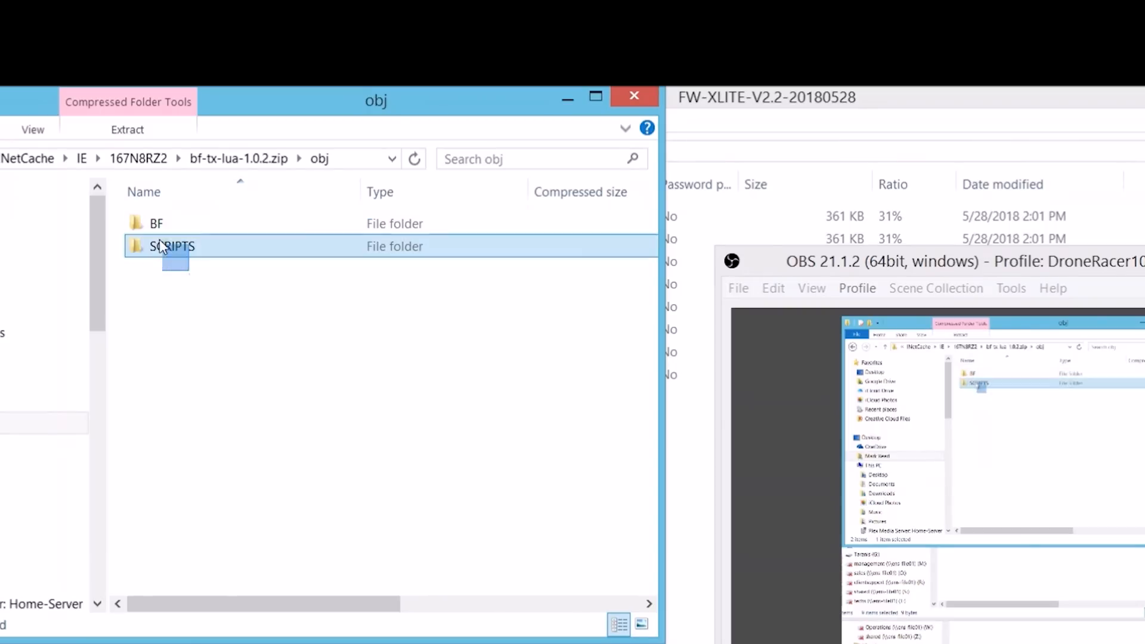
left_click(155, 223)
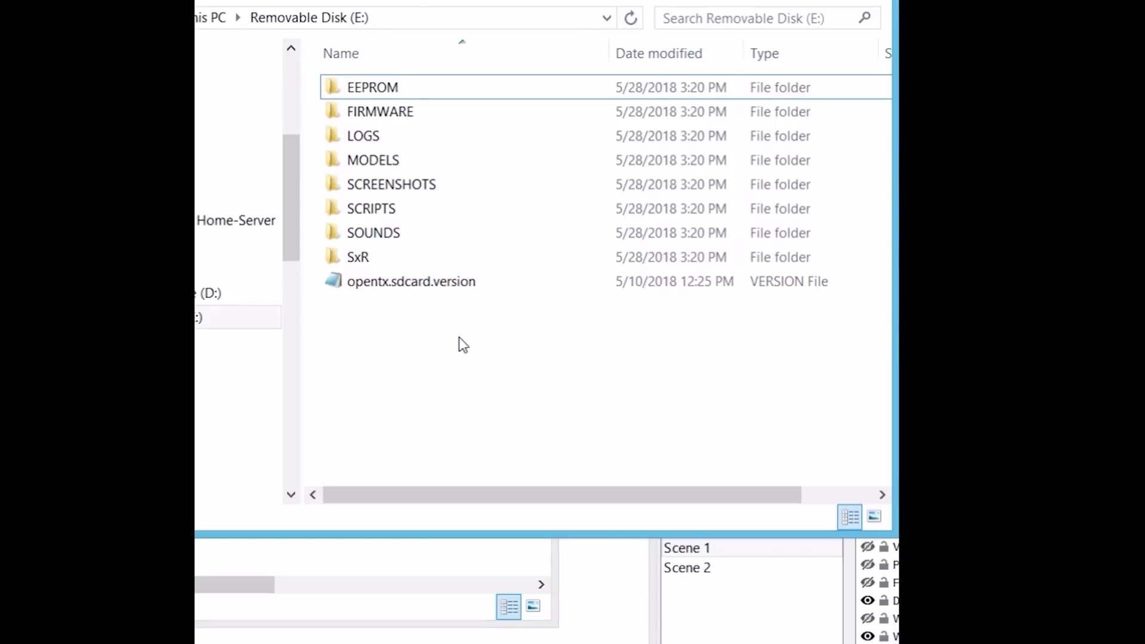
mouse_move(377, 340)
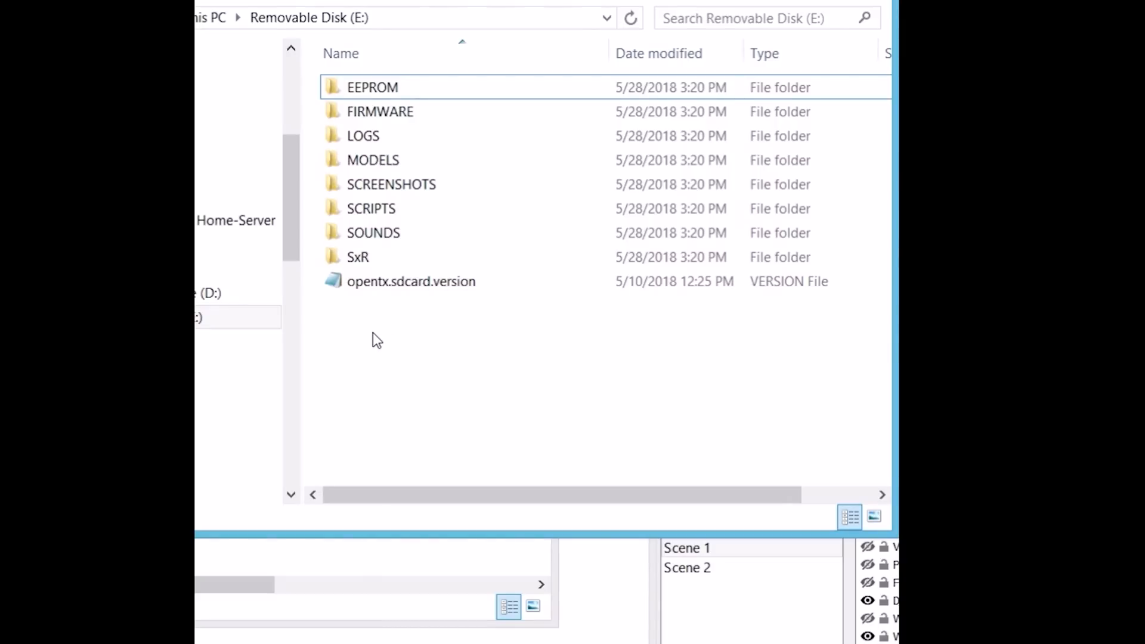
right_click(376, 340)
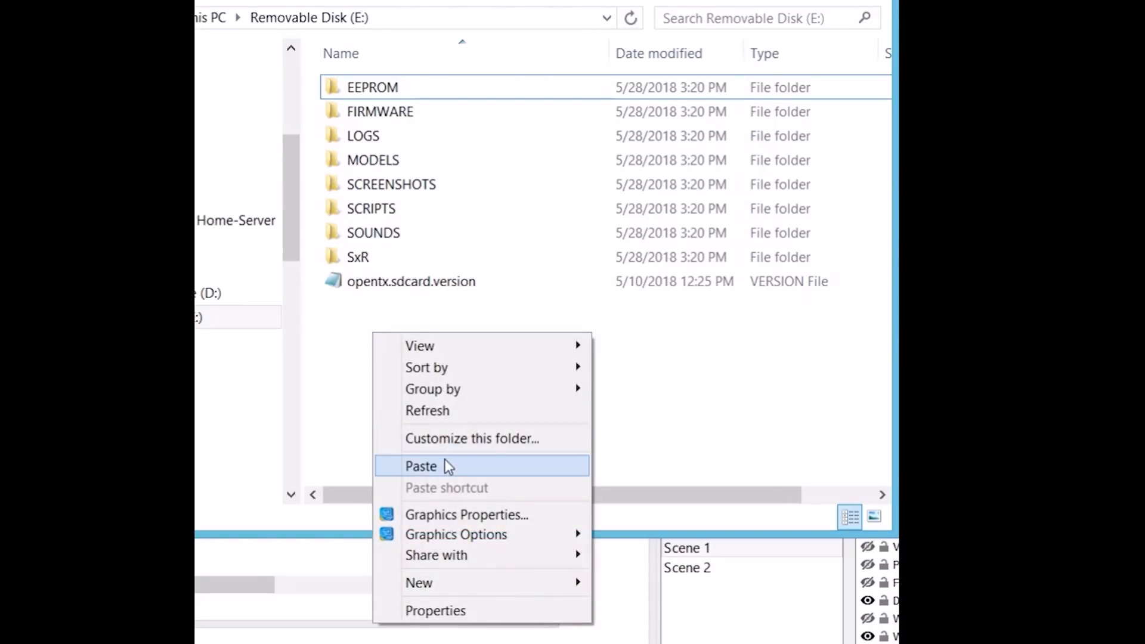
left_click(420, 466)
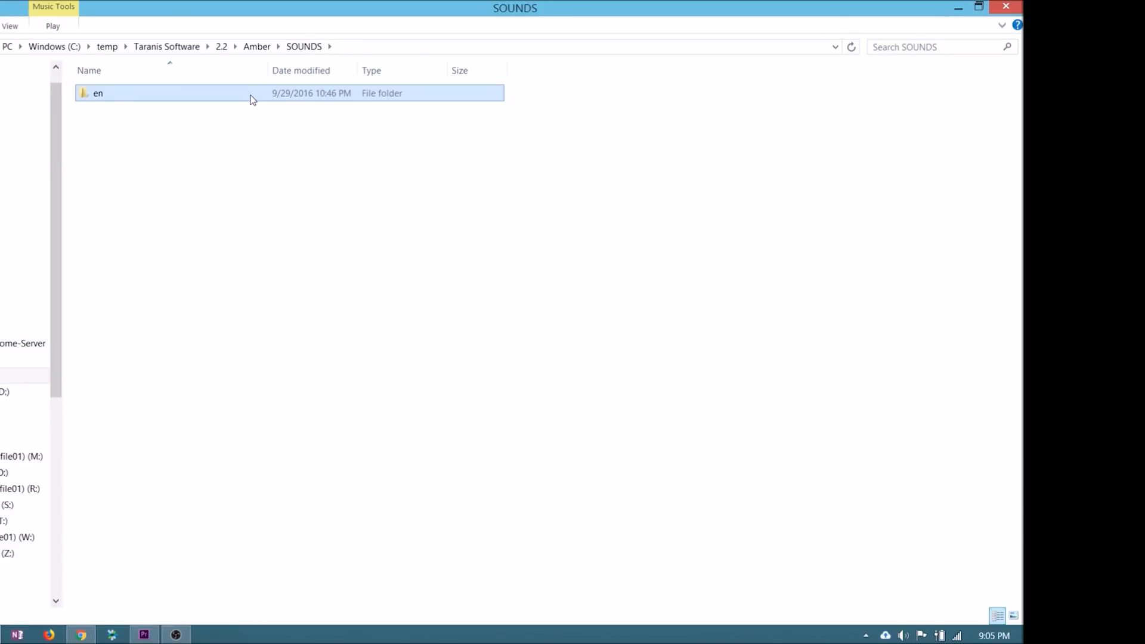
- Paste the Amber English sounds into E:\SOUNDS\en, replacing 242 existing files
double_click(97, 93)
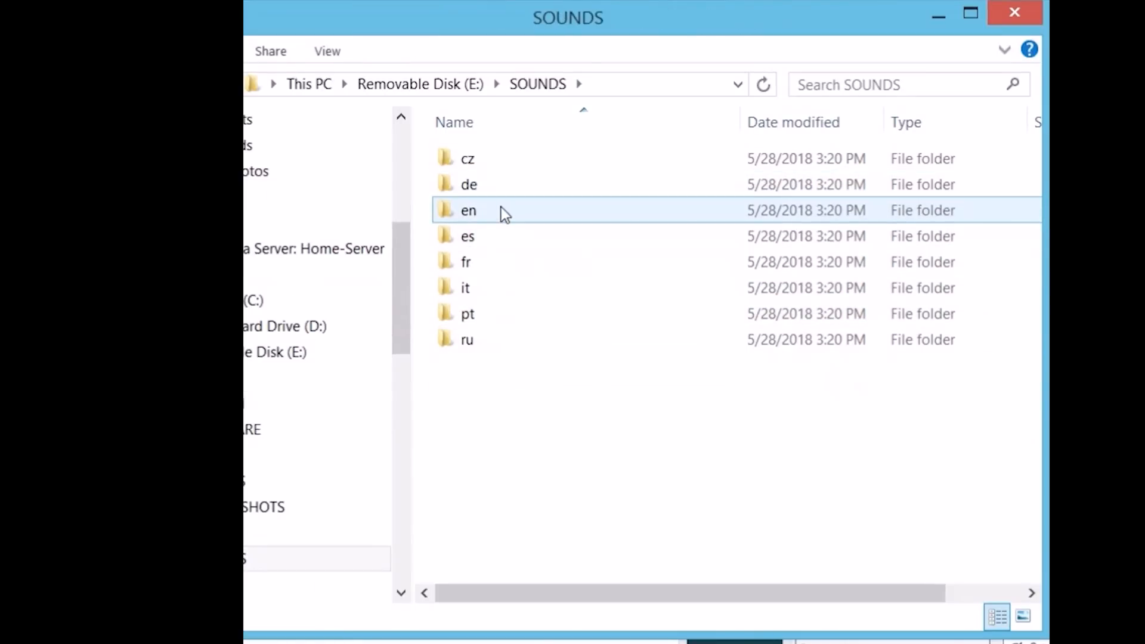
double_click(468, 211)
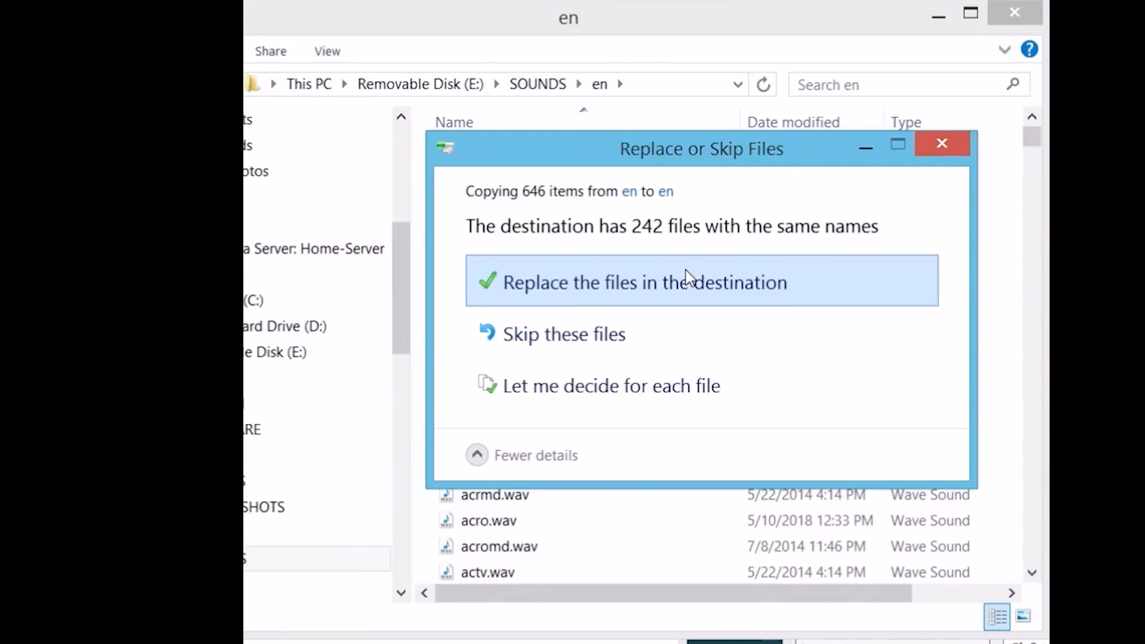
left_click(644, 283)
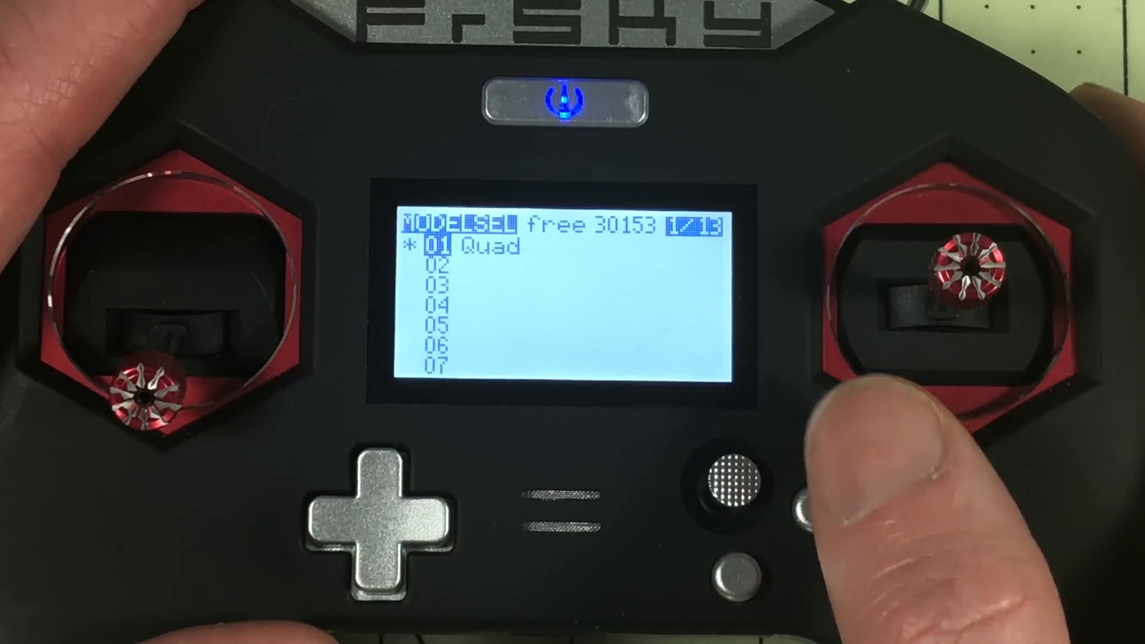
- Go back to the DISPLAY page (13/13) showing Screens 1–4 set to None
left_click(803, 504)
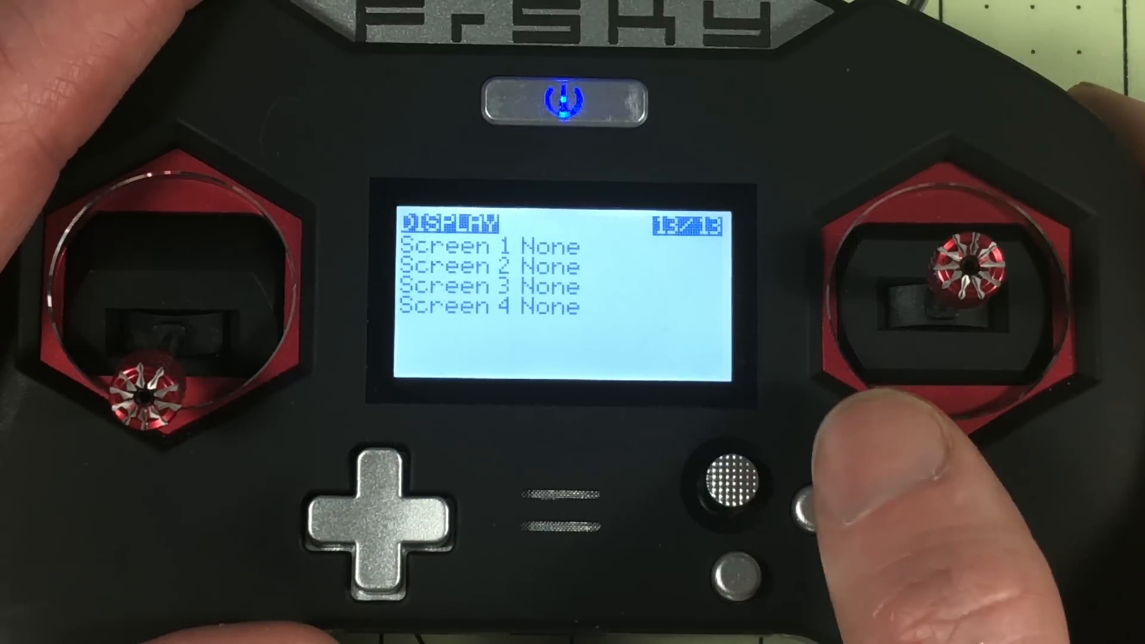